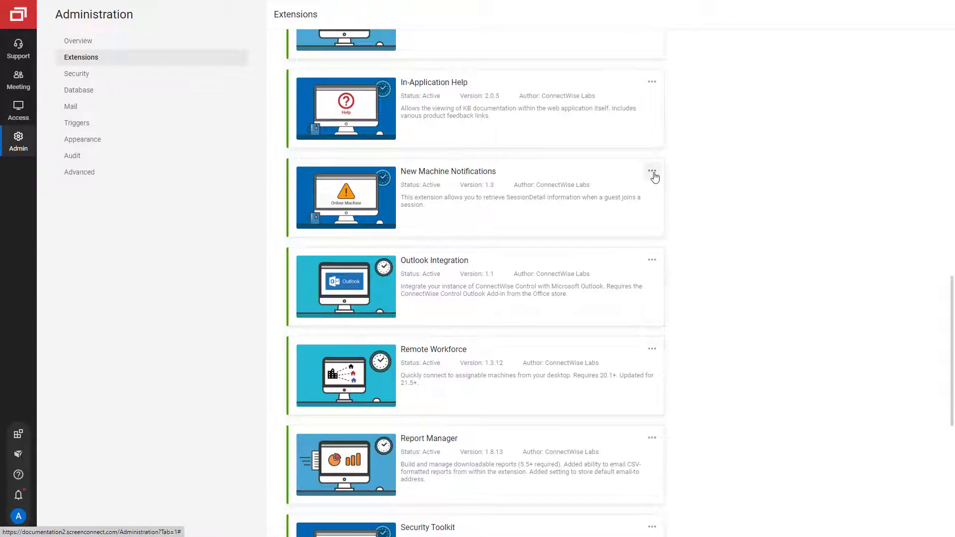
# - Open the New Machine Notifications options menu showing Disable, Uninstall and Edit Settings
pyautogui.click(651, 170)
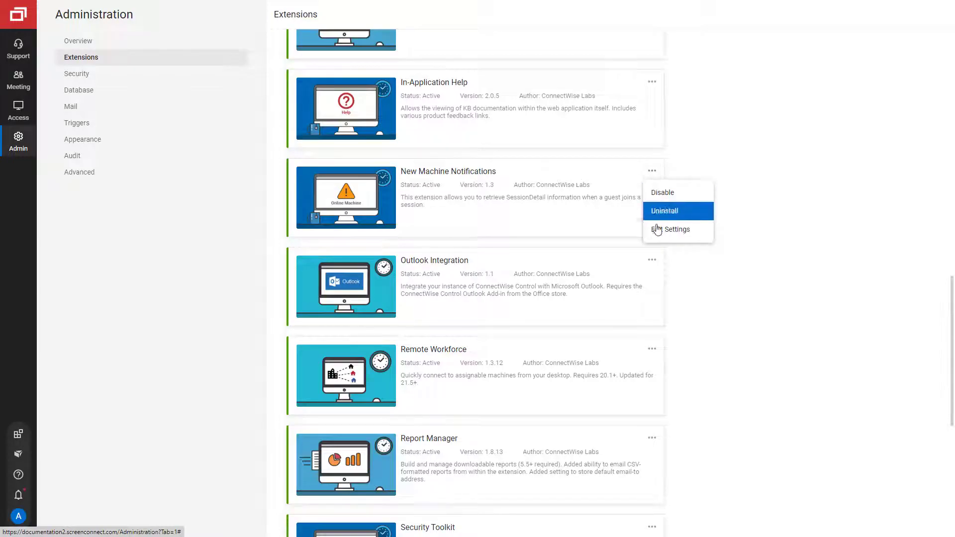
# - Save a custom EmailSubject in the New Machine Notifications settings
pyautogui.click(677, 229)
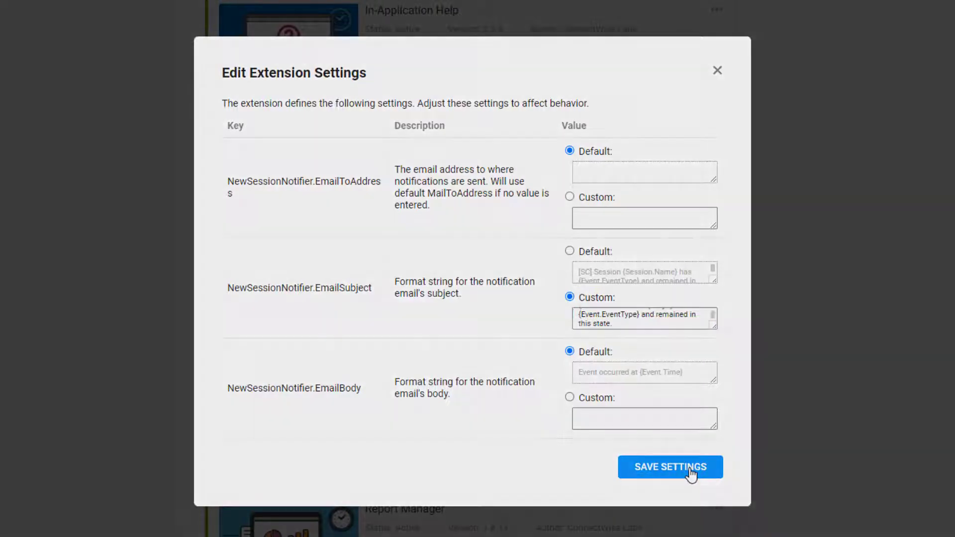
pyautogui.click(670, 467)
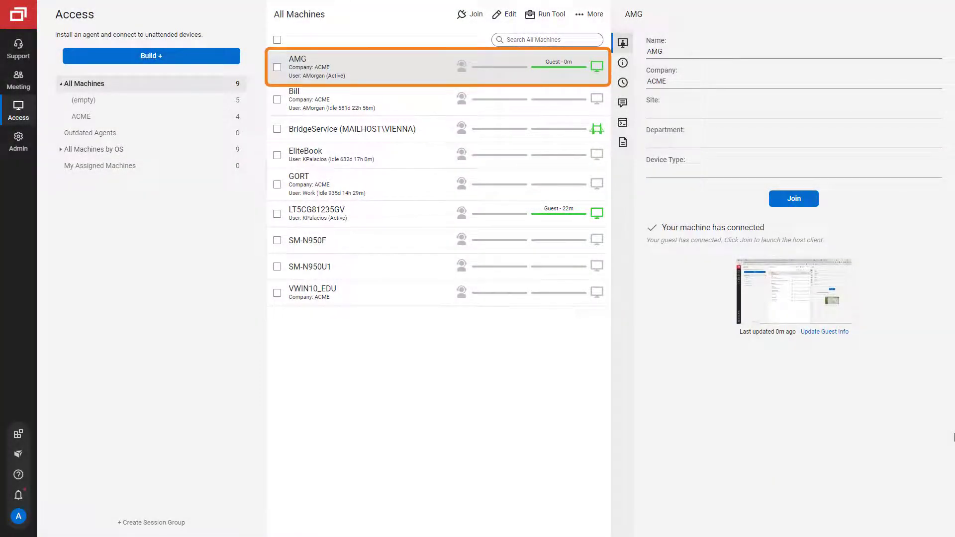